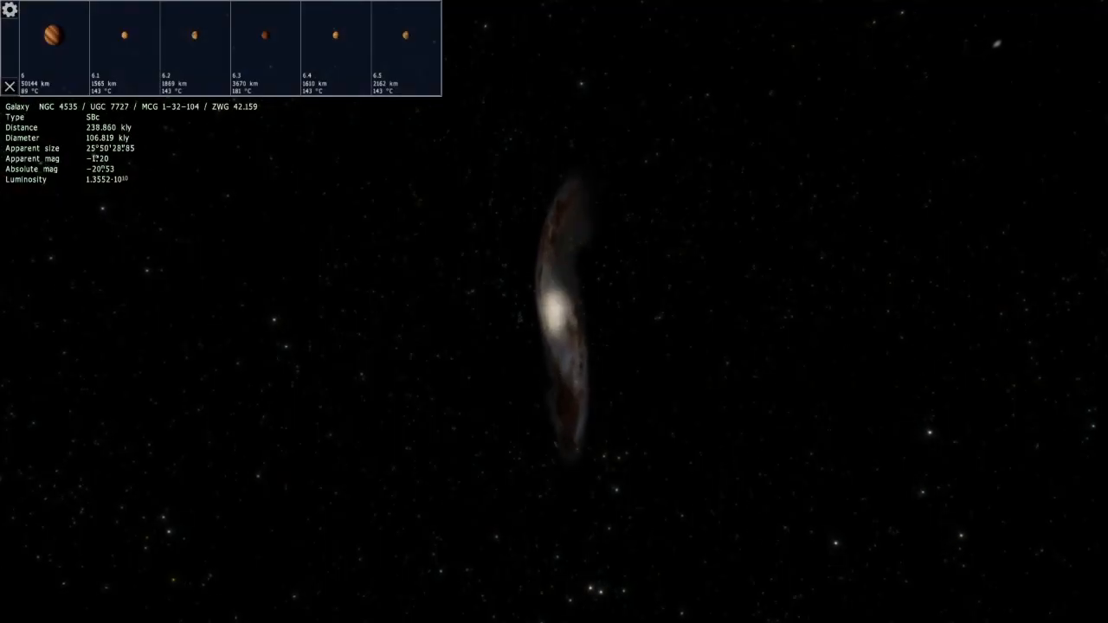
Step: Zoom the camera toward galaxy NGC 4535 with two forward scrolls
scroll(up, 3)
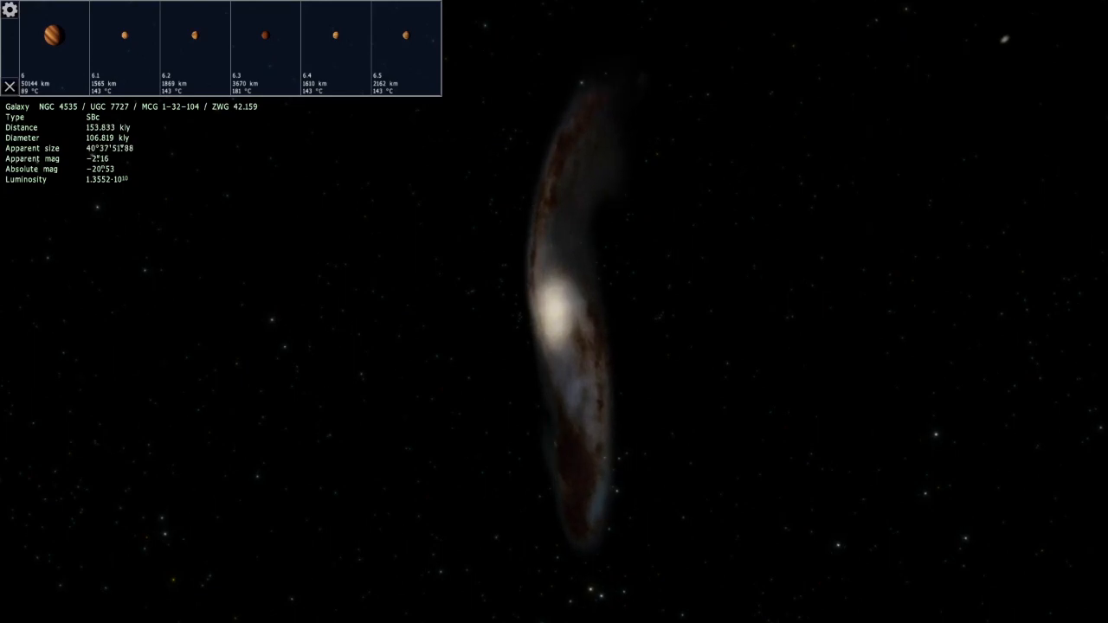
scroll(up, 3)
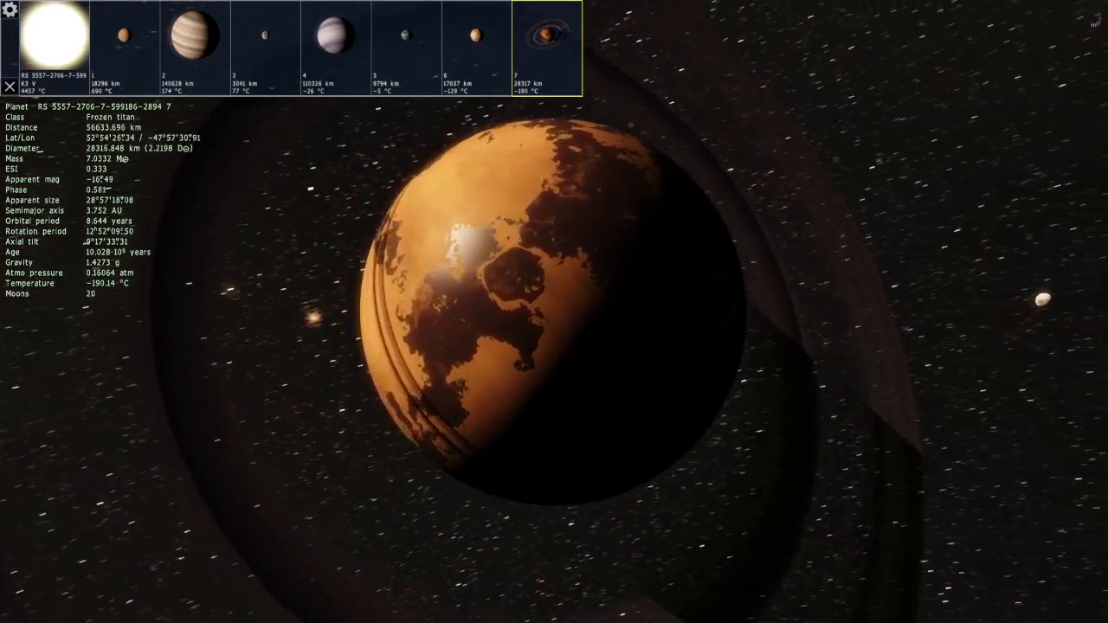
Step: Orbit around the ringed frozen titan to reveal more of its sunlit side
drag(554, 312, 485, 260)
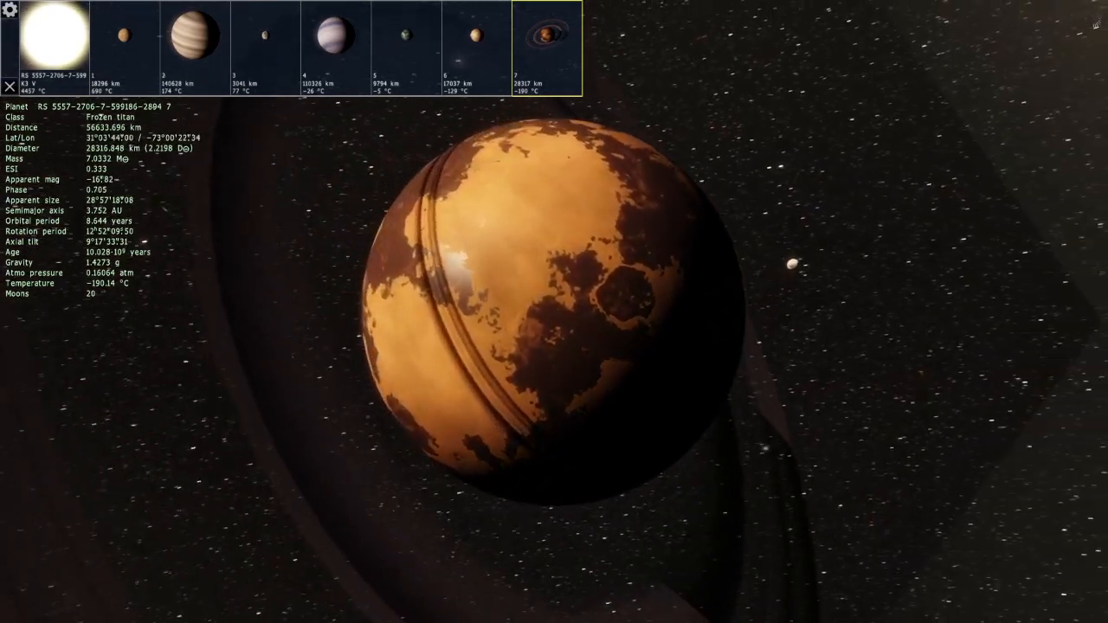